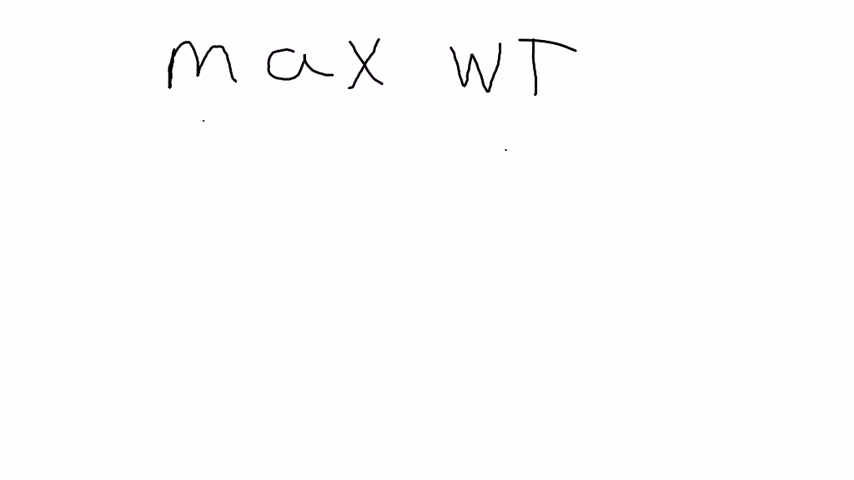
Write 'CG range' under 'max WT' and begin the blue max-weight value 102
{"action": "left_click_drag", "start_coordinate": [160, 160], "coordinate": [270, 160]}
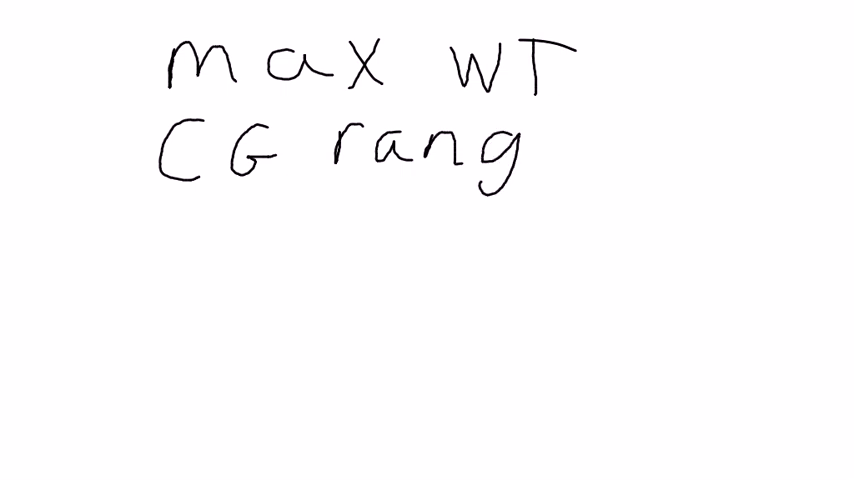
{"action": "type", "text": "e"}
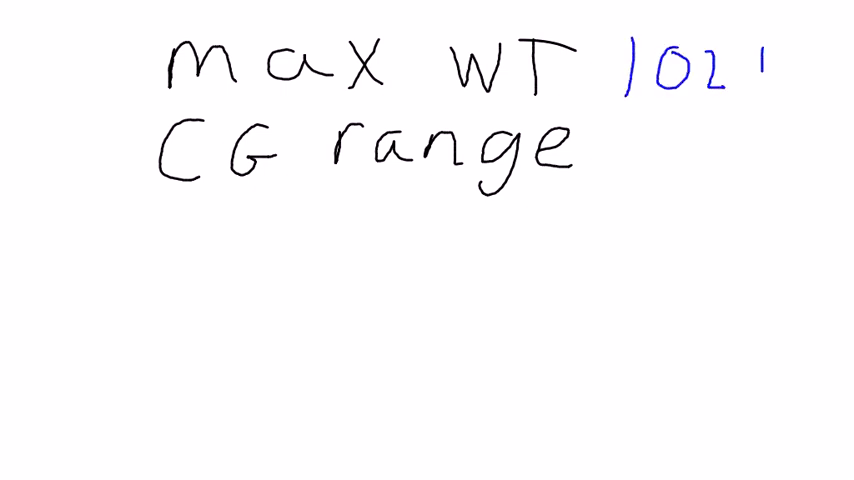
Complete '1024 lbs' beside max WT and write '78.2 - 86.1 in' beside CG range
{"action": "type", "text": "4b"}
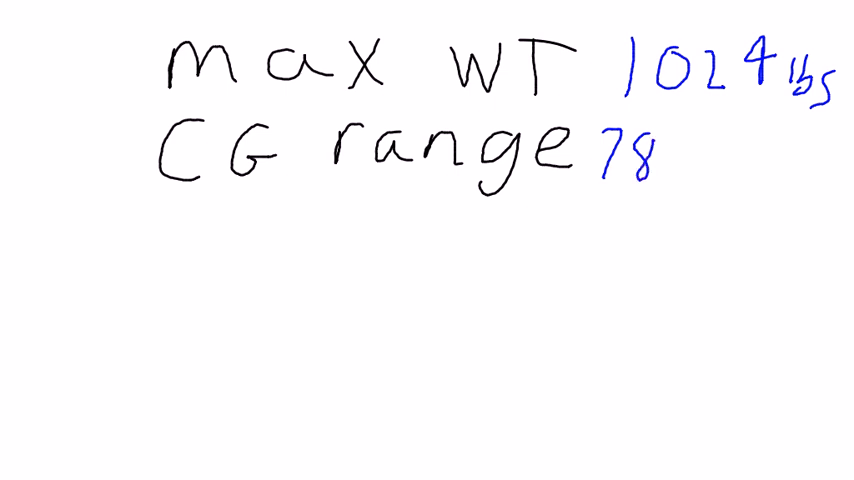
{"action": "type", "text": ".2-"}
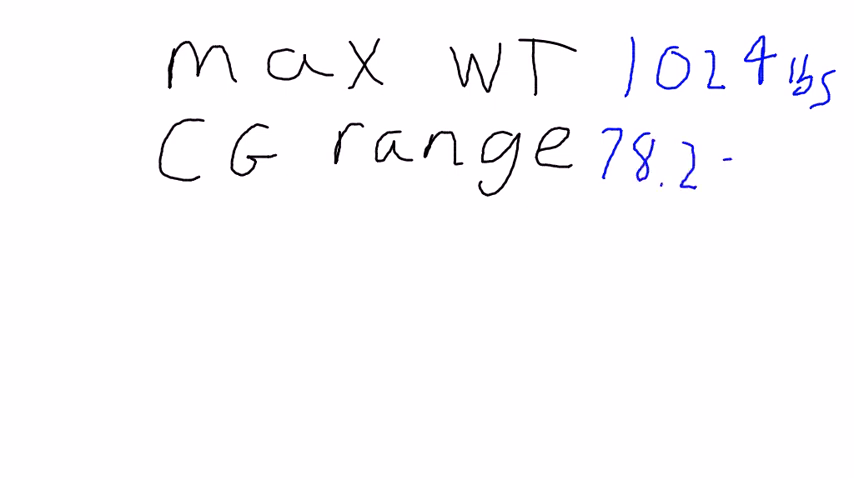
{"action": "type", "text": "80"}
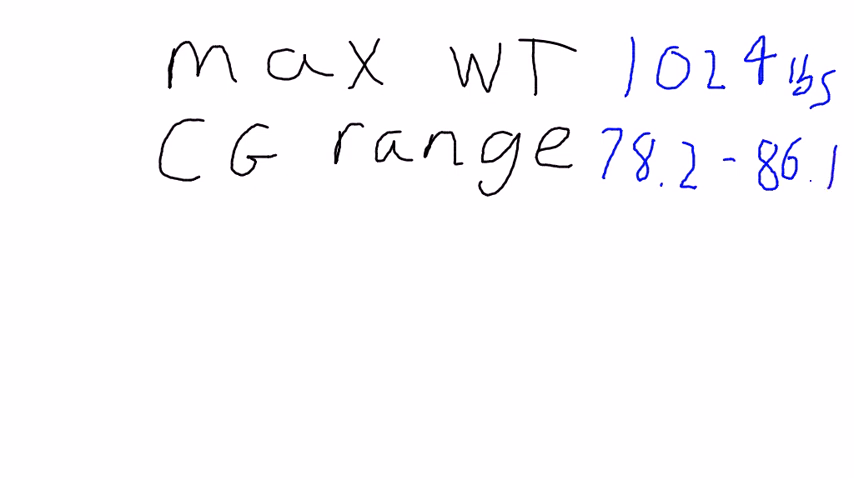
{"action": "type", "text": "in"}
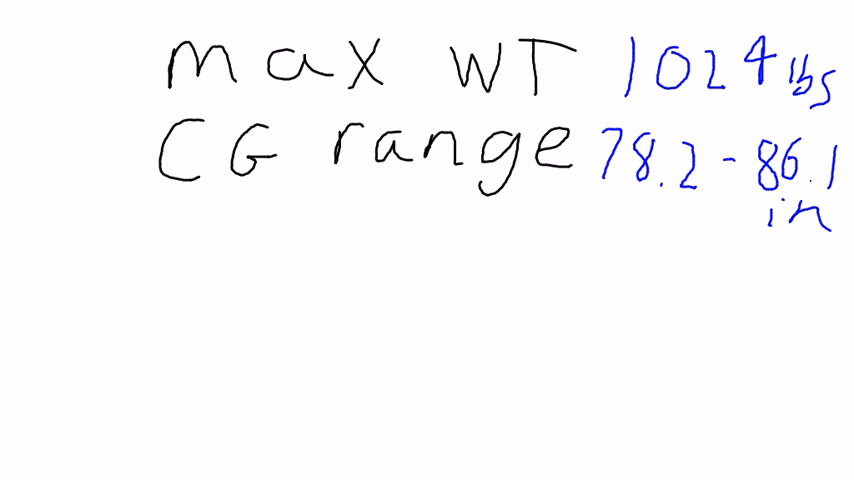
Freehand a small green airplane outline with fuselage strokes below the CG range numbers
{"action": "left_click_drag", "start_coordinate": [764, 262], "coordinate": [650, 290]}
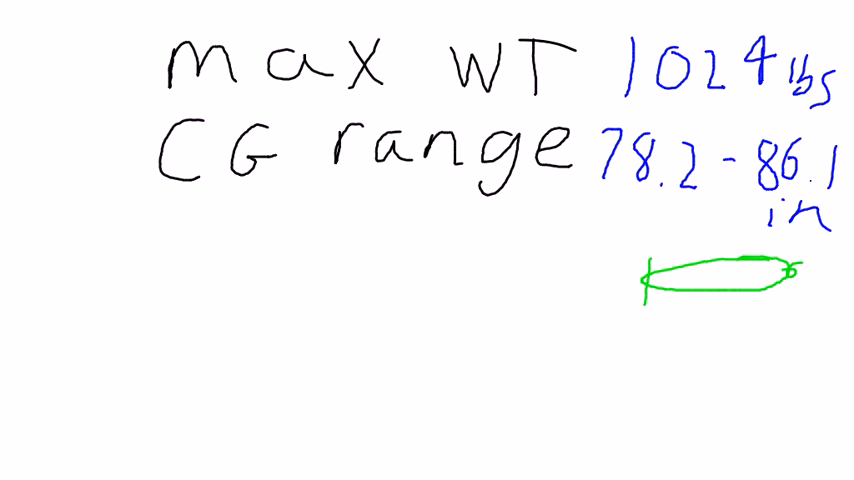
{"action": "left_click_drag", "start_coordinate": [644, 308], "coordinate": [712, 304]}
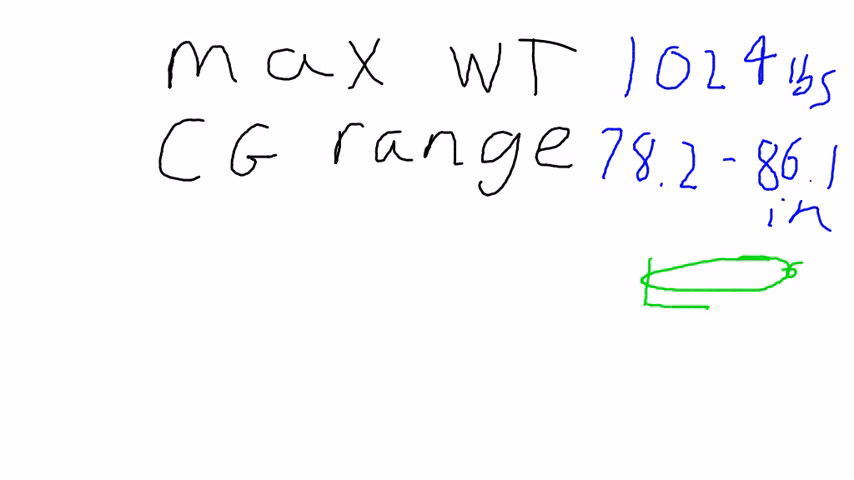
{"action": "left_click_drag", "start_coordinate": [650, 308], "coordinate": [704, 308]}
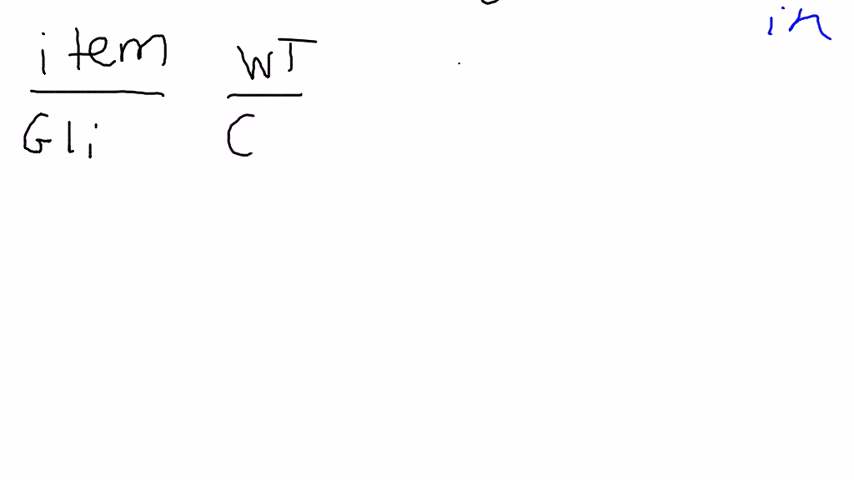
Write the weights 612, 110, 130 and 19, underline and total them as 871, then head the Arm column
{"action": "type", "text": "612"}
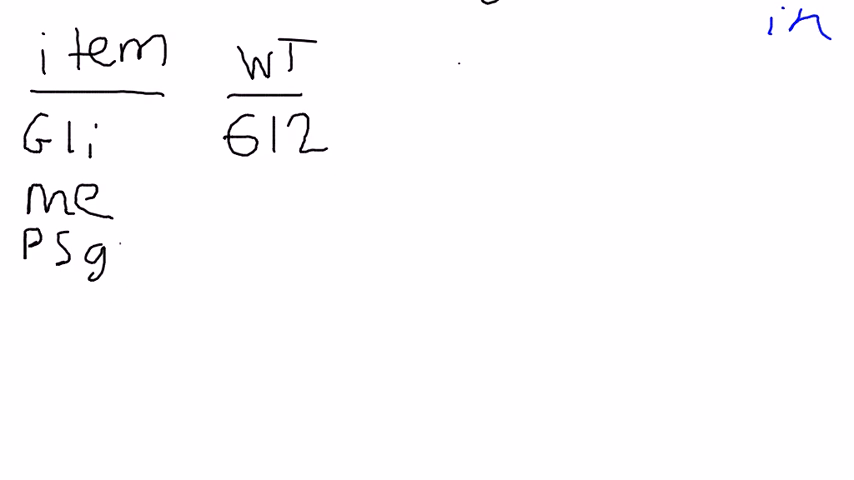
{"action": "type", "text": "r"}
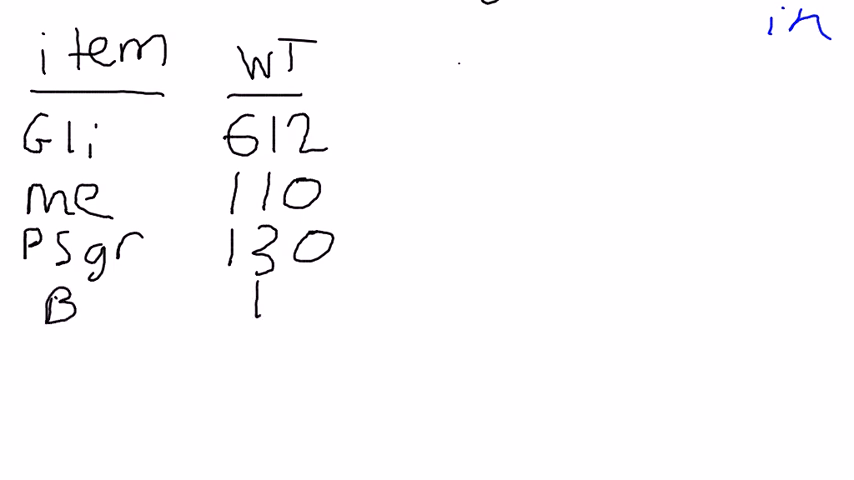
{"action": "type", "text": "9"}
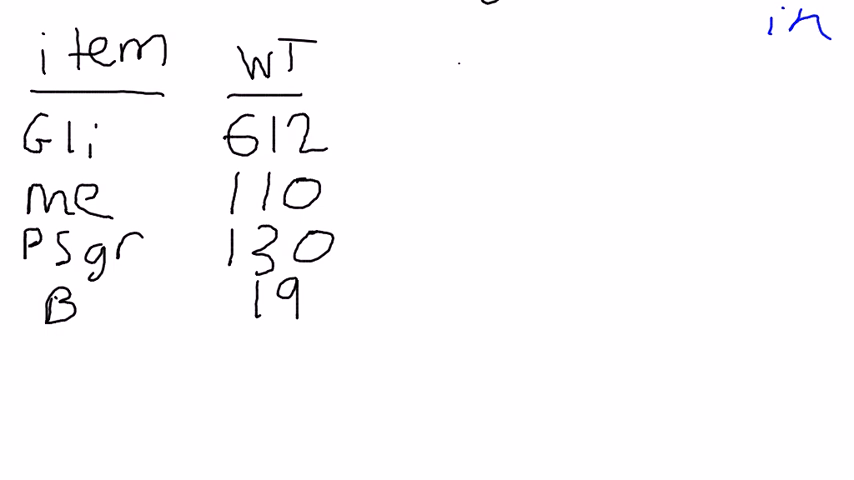
{"action": "left_click_drag", "start_coordinate": [216, 336], "coordinate": [340, 336]}
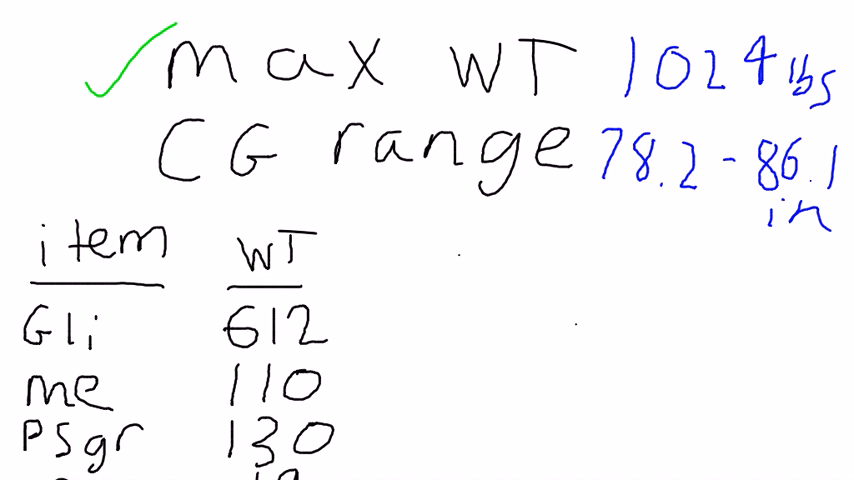
{"action": "scroll", "scroll_direction": "down", "scroll_amount": 3}
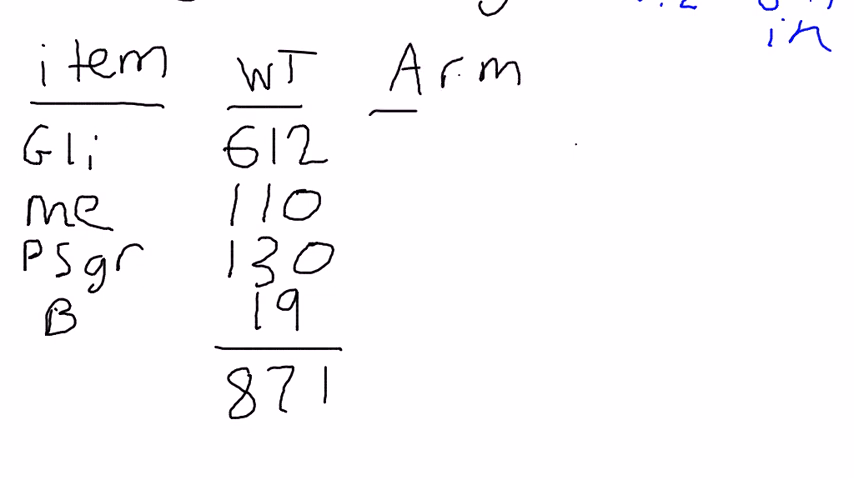
Handwrite the arms 96.12, 43.8 and 74.7 beside Gli, me and Psgr
{"action": "left_click_drag", "start_coordinate": [376, 110], "coordinate": [530, 110]}
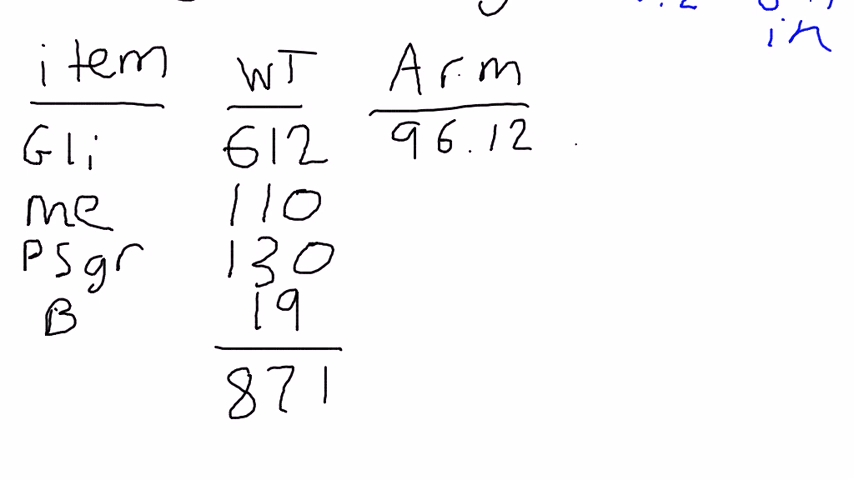
{"action": "type", "text": "43."}
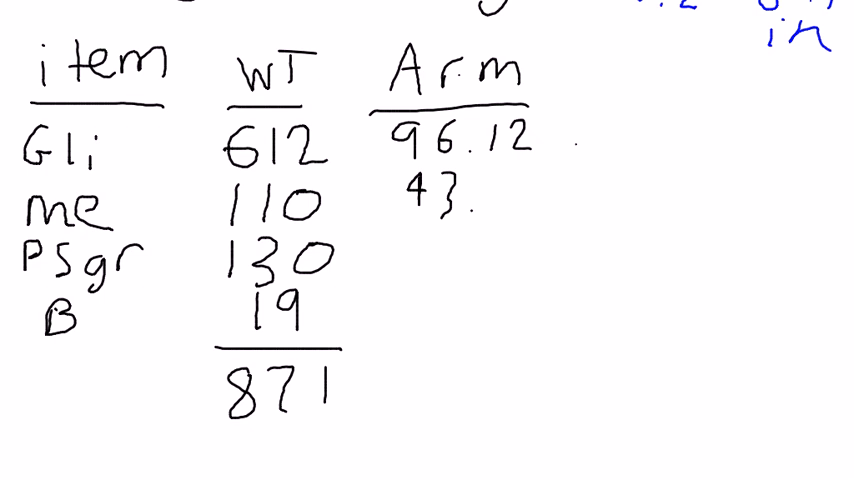
{"action": "type", "text": "8"}
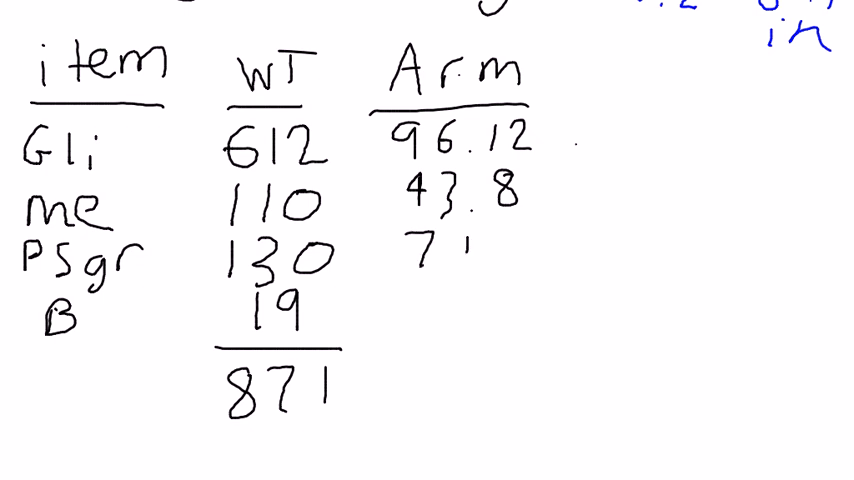
{"action": "type", "text": "4.7"}
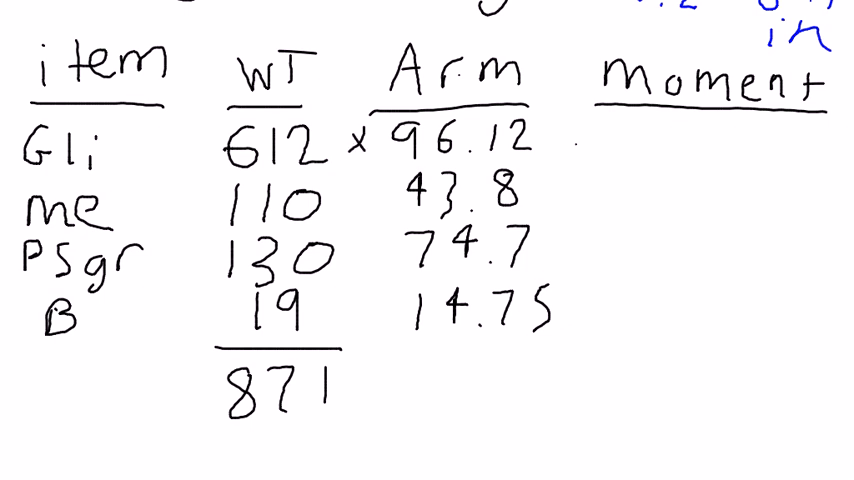
Write 14.75 for B and the Moment column values 58825, 4818, 9711 and 280
{"action": "type", "text": "5<"}
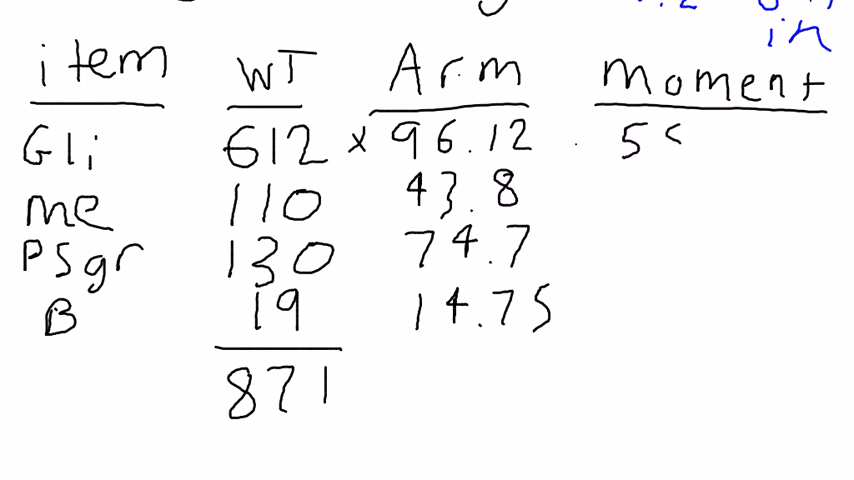
{"action": "type", "text": "8825"}
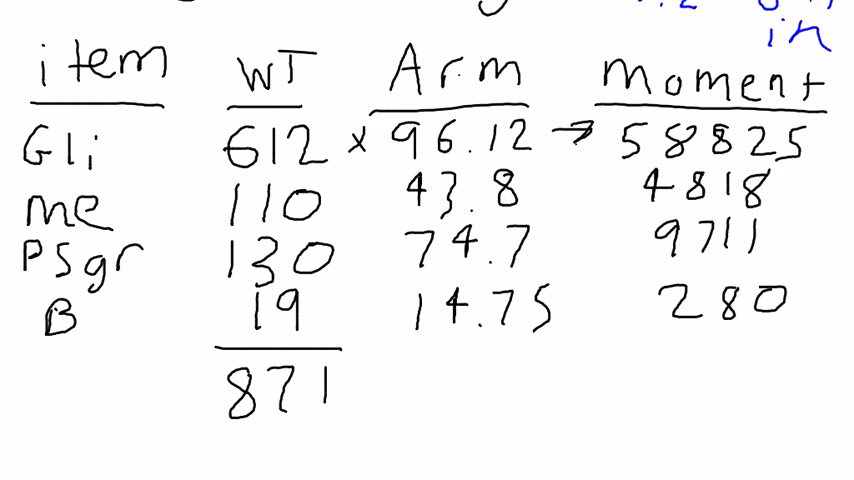
Handwrite CG = ΣM over ΣW below the table
{"action": "scroll", "scroll_direction": "down", "scroll_amount": 3}
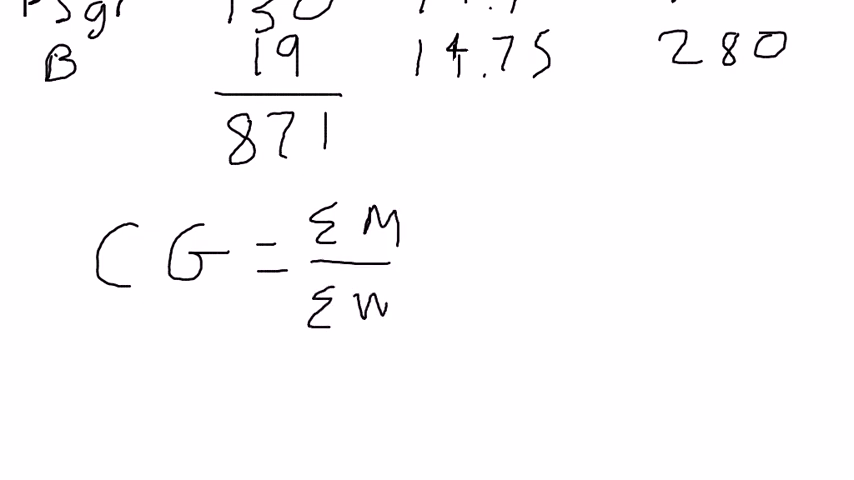
Total the moments as 73634 and extend the formula to CG = 73634 / 871 = 84.54 in
{"action": "type", "text": "T"}
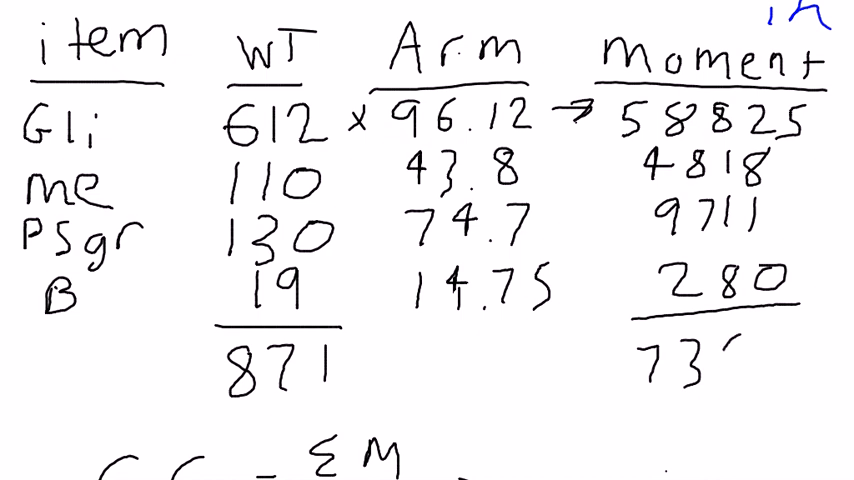
{"action": "type", "text": "6"}
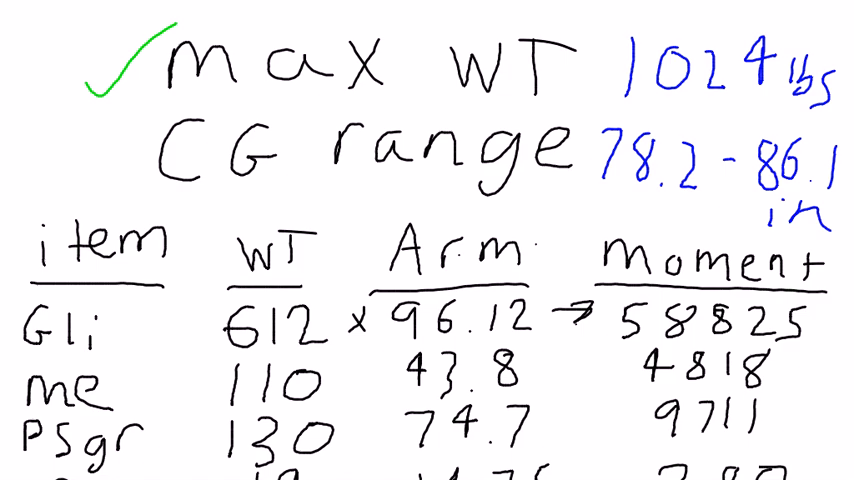
{"action": "scroll", "scroll_direction": "down", "scroll_amount": 3}
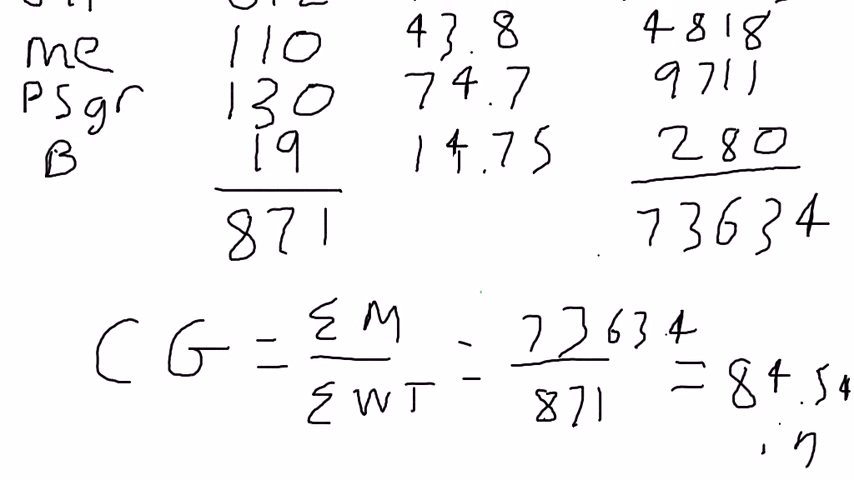